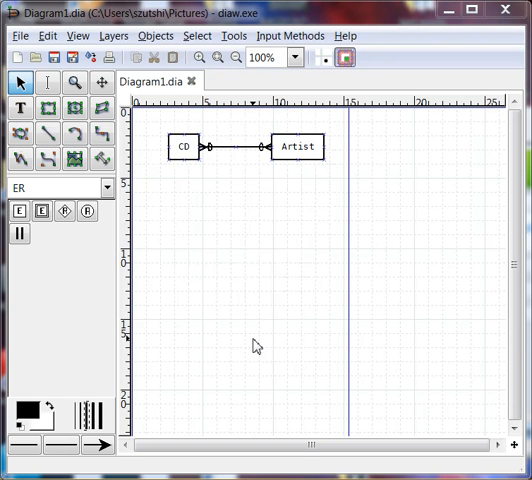
mouse_move(232, 254)
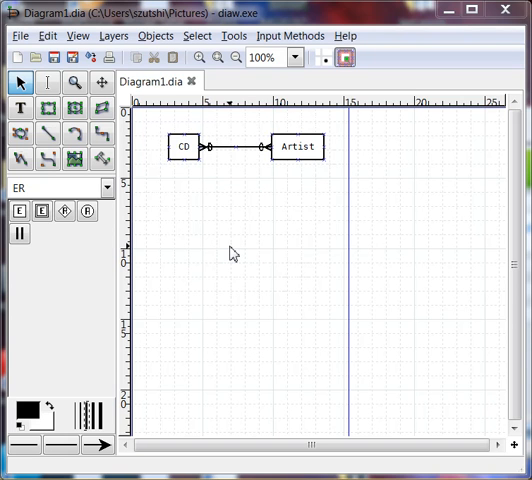
mouse_move(305, 167)
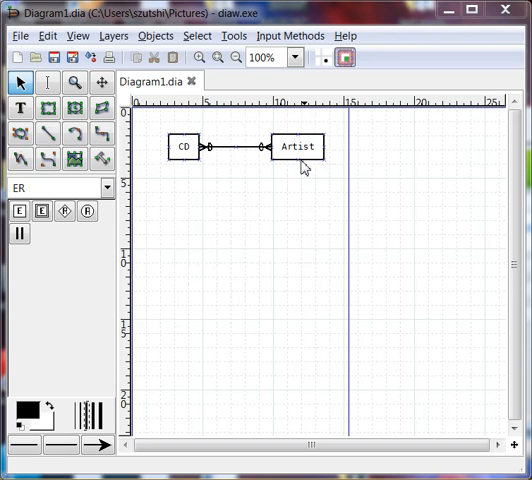
mouse_move(144, 182)
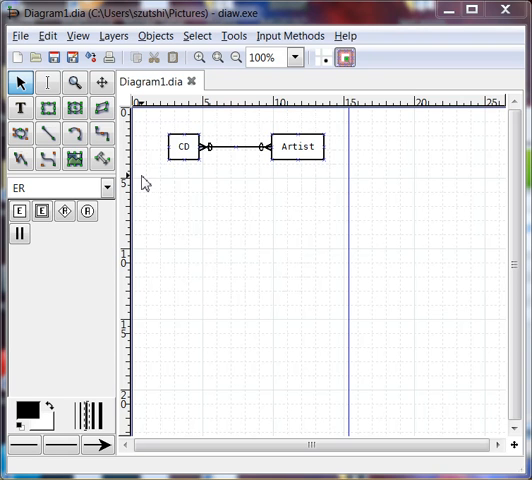
Step: Place a new ER entity below Artist and name it 'RecordLabel'
left_click(17, 211)
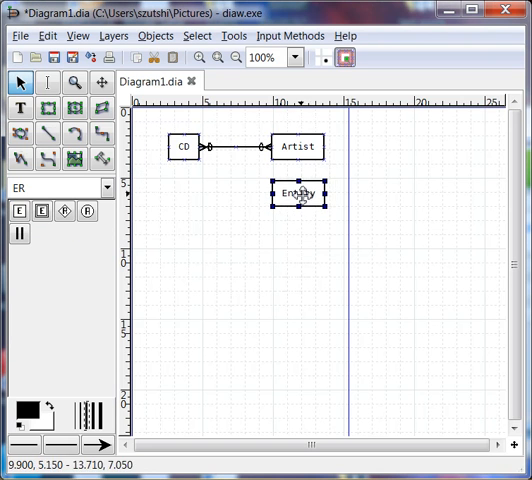
double_click(295, 192)
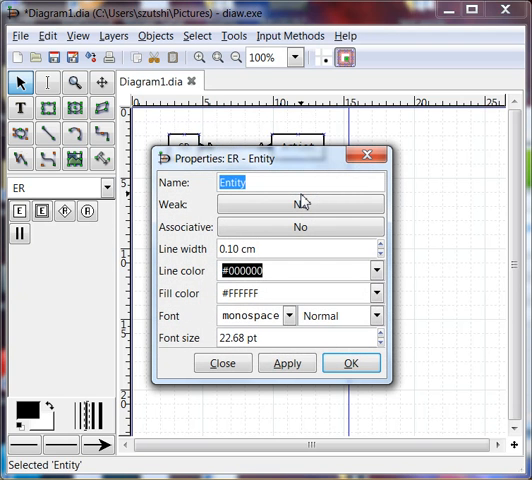
type("Record")
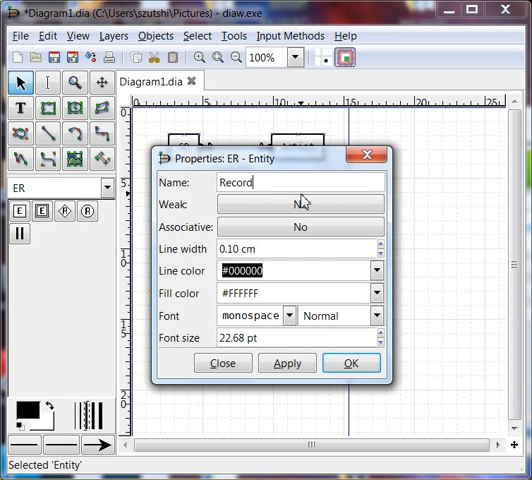
type("Label")
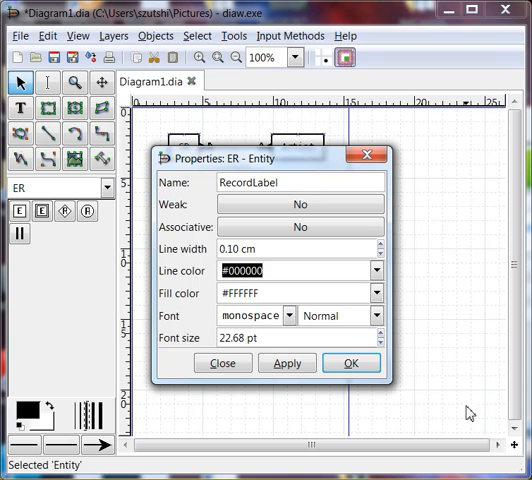
left_click(350, 363)
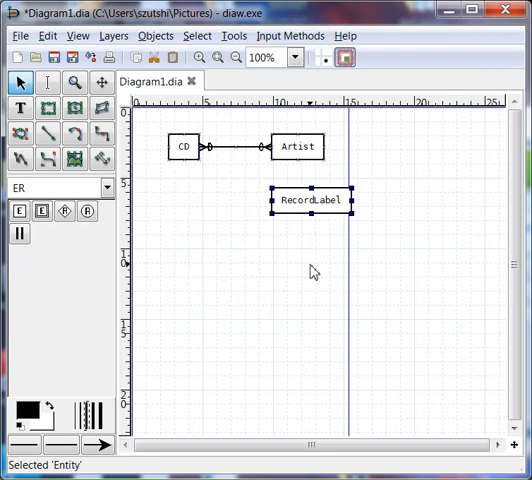
mouse_move(283, 264)
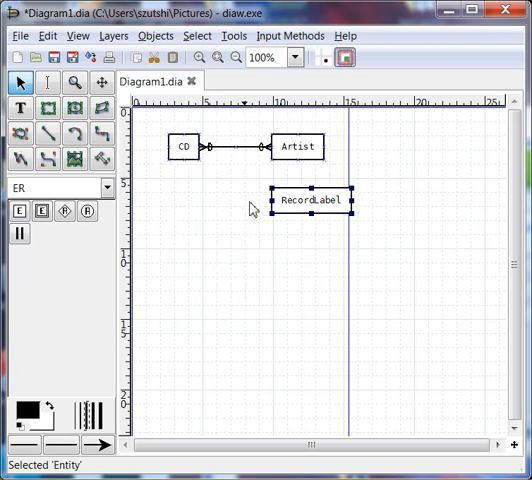
mouse_move(186, 185)
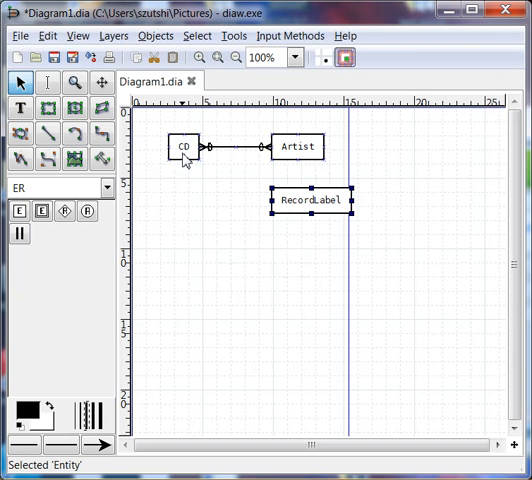
mouse_move(315, 207)
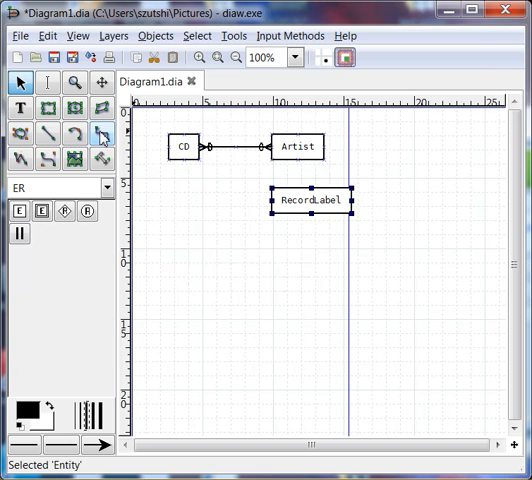
mouse_move(101, 135)
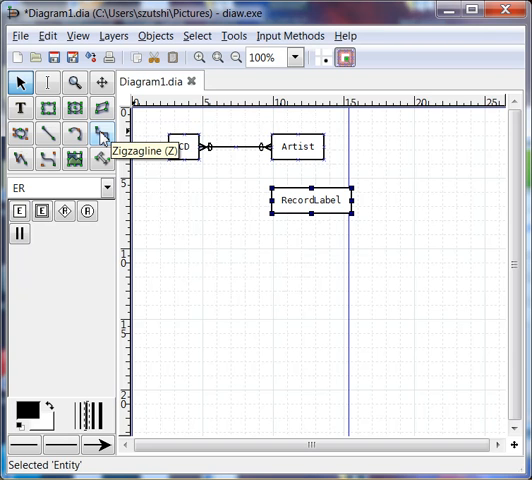
mouse_move(207, 204)
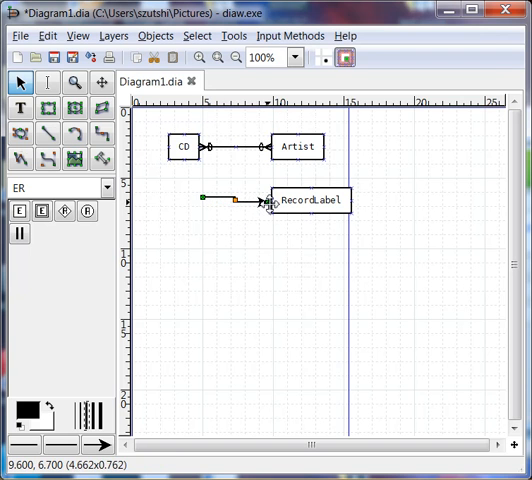
Step: Attach the zigzag line's end to RecordLabel and its start to CD's bottom point
left_click(311, 200)
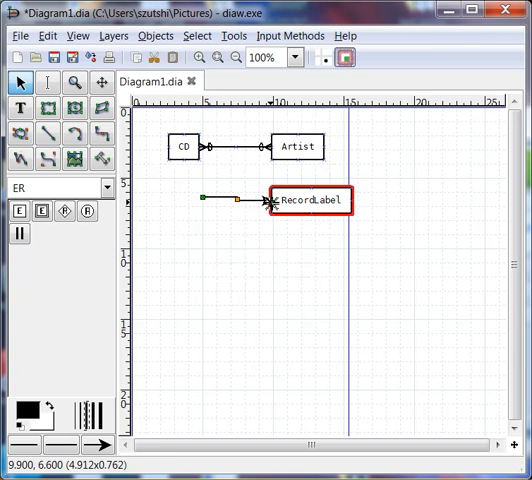
left_click(203, 199)
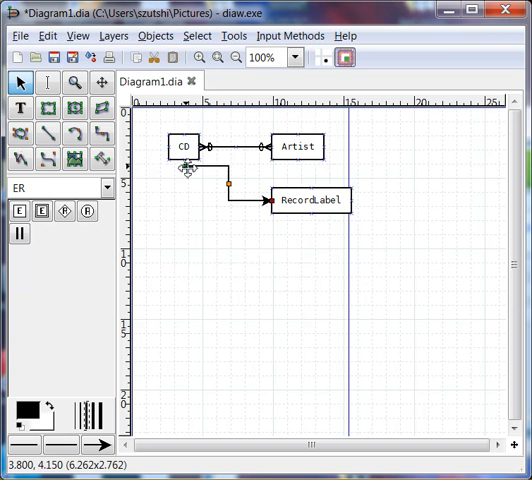
left_click(184, 146)
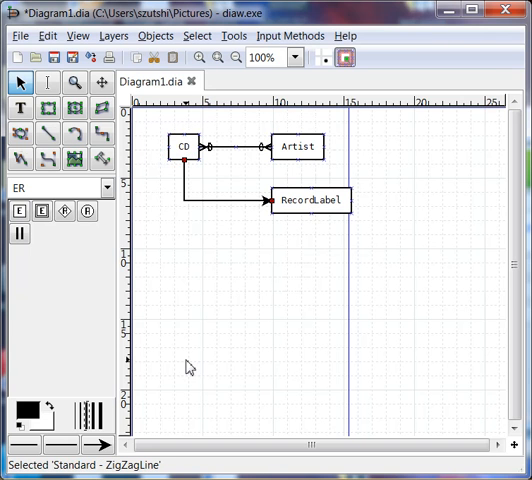
mouse_move(248, 207)
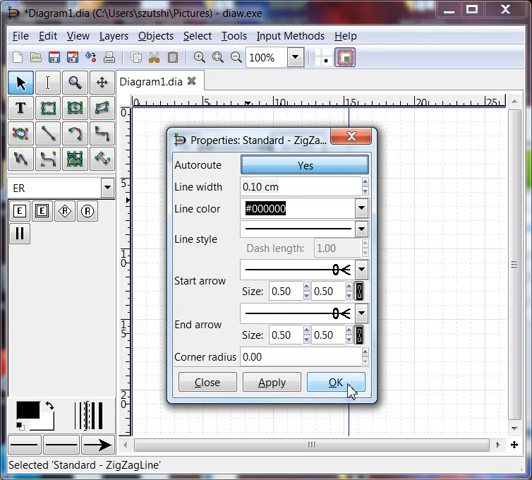
Step: Apply ER many-style arrows to both ends of the CD–RecordLabel zigzag line
left_click(336, 382)
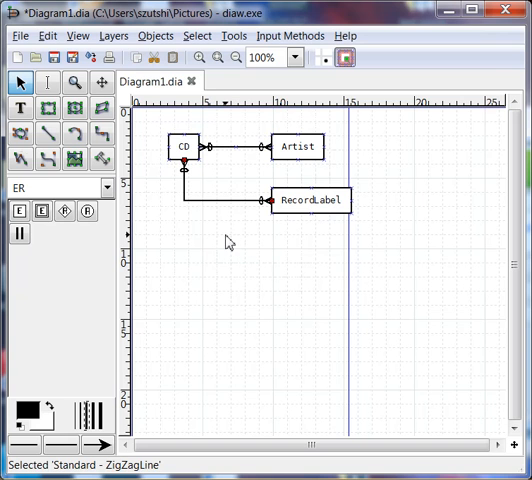
mouse_move(205, 324)
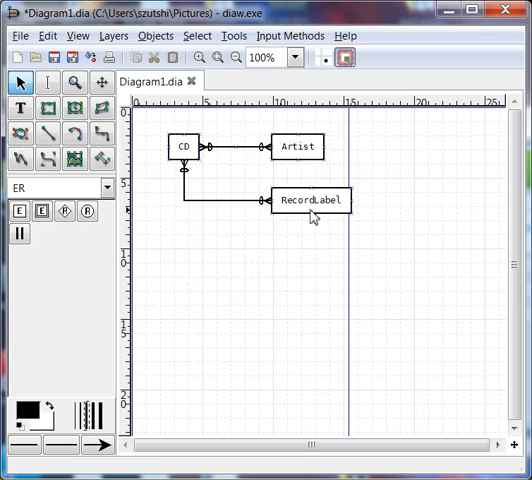
Step: Drag RecordLabel around and drop it just left of its original spot below Artist
left_click(310, 201)
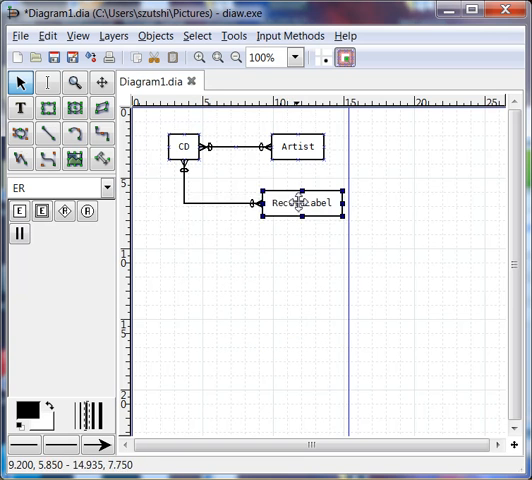
left_click_drag(303, 202, 360, 298)
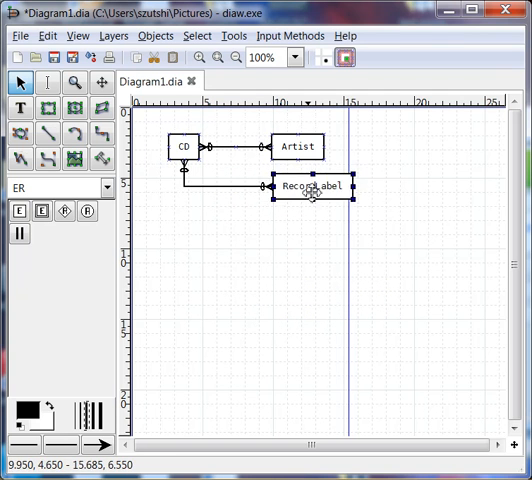
left_click_drag(313, 186, 295, 262)
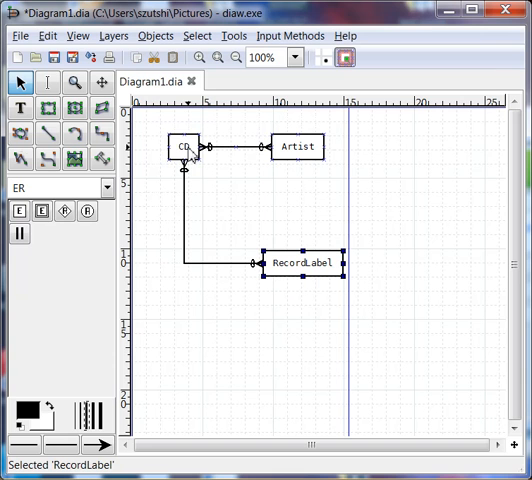
mouse_move(200, 273)
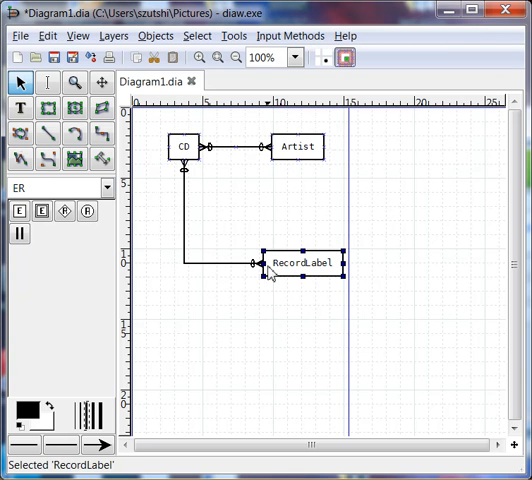
mouse_move(259, 188)
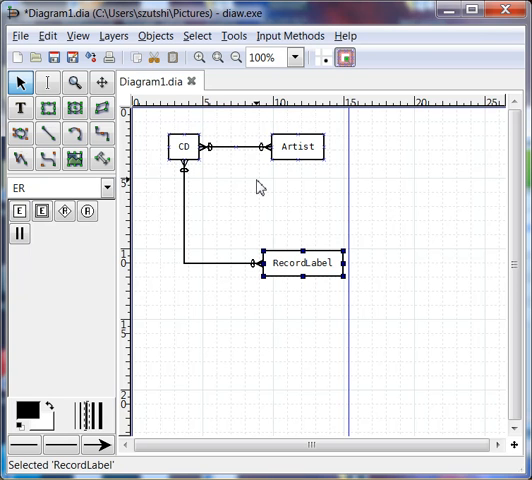
mouse_move(285, 252)
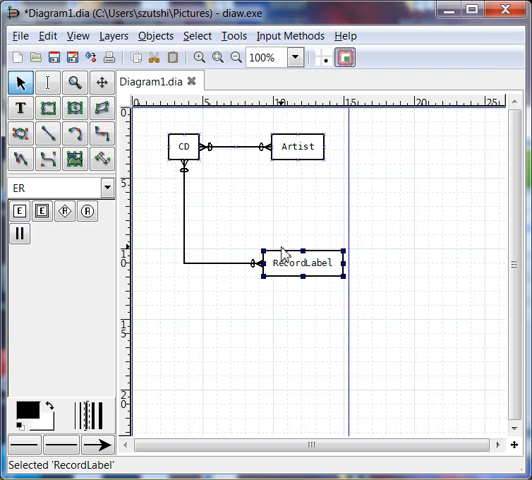
left_click_drag(302, 262, 302, 202)
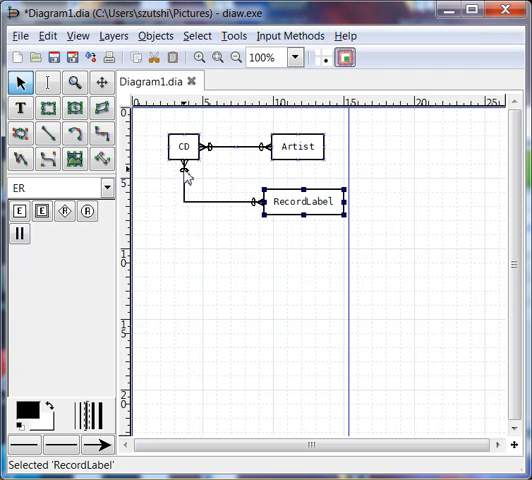
mouse_move(166, 209)
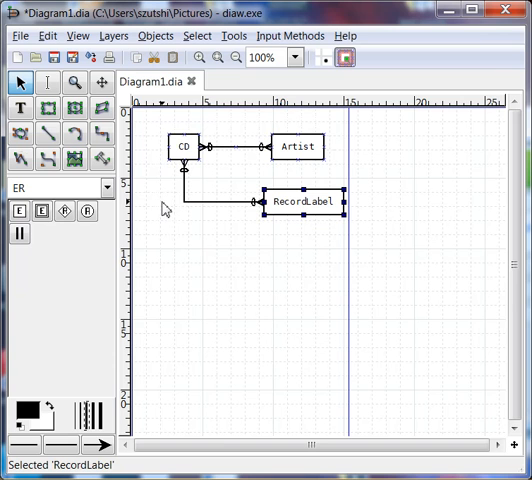
mouse_move(297, 216)
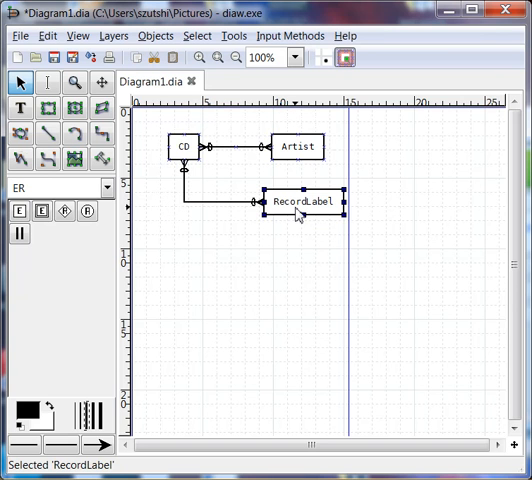
mouse_move(258, 222)
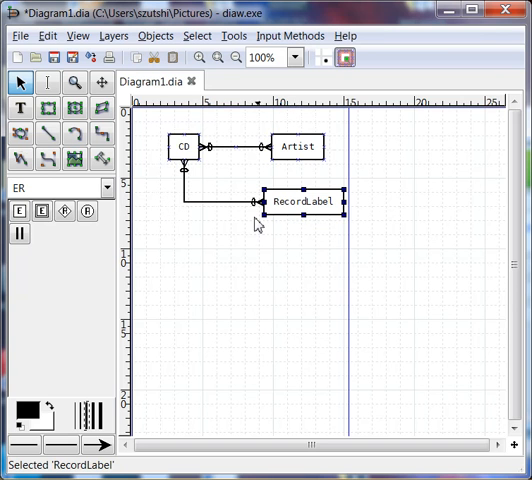